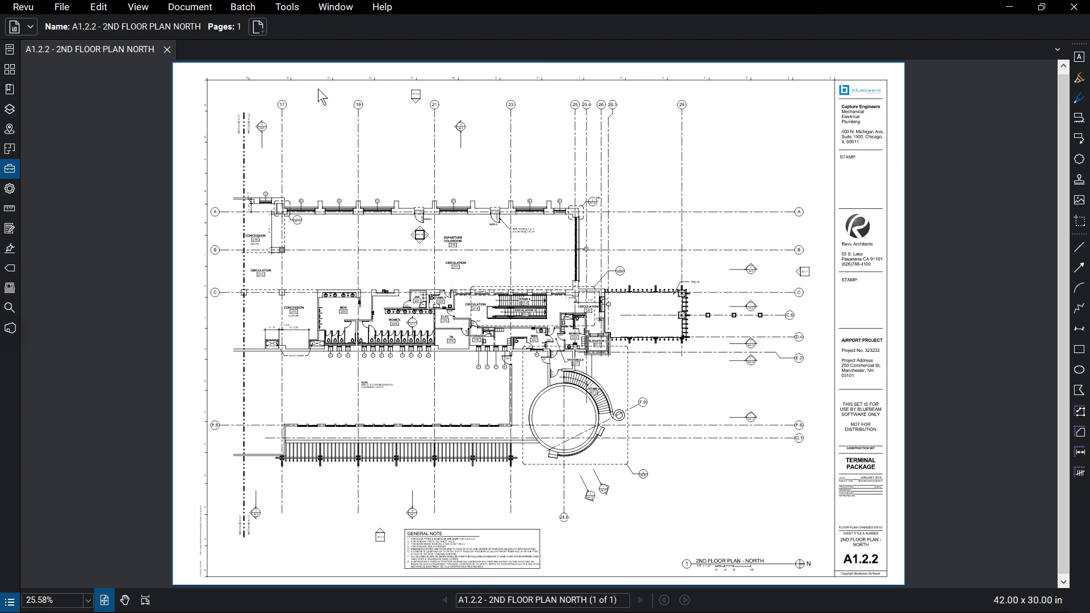
Step: Show the Stamp submenu listing the available stamps
{"action": "left_click", "coordinate": [287, 7]}
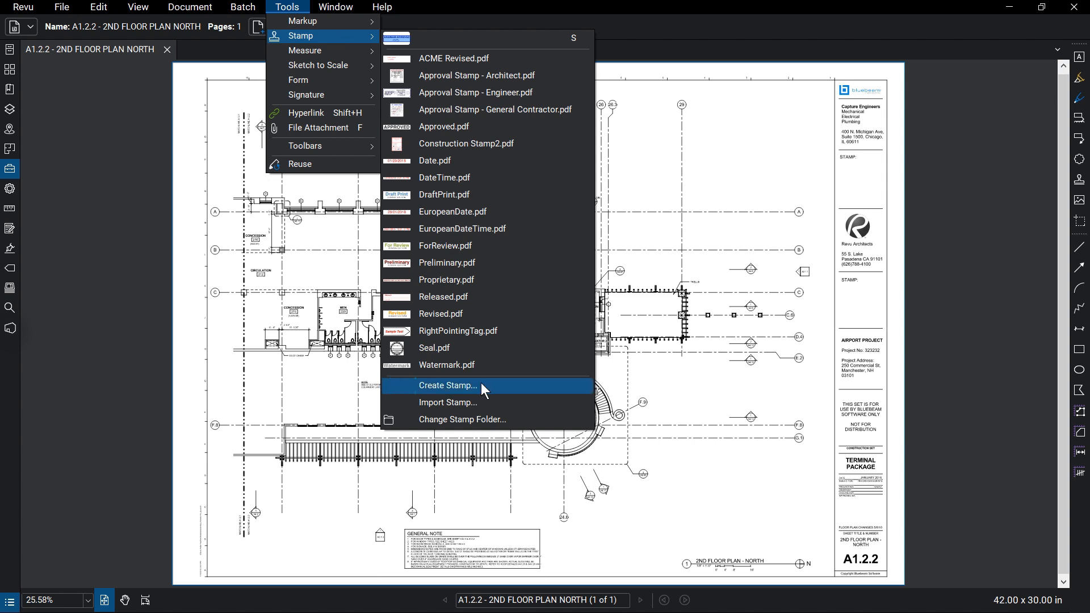
Step: Create a new stamp with subject 'Engineer Approved' using the Text with Border template
{"action": "left_click", "coordinate": [448, 385]}
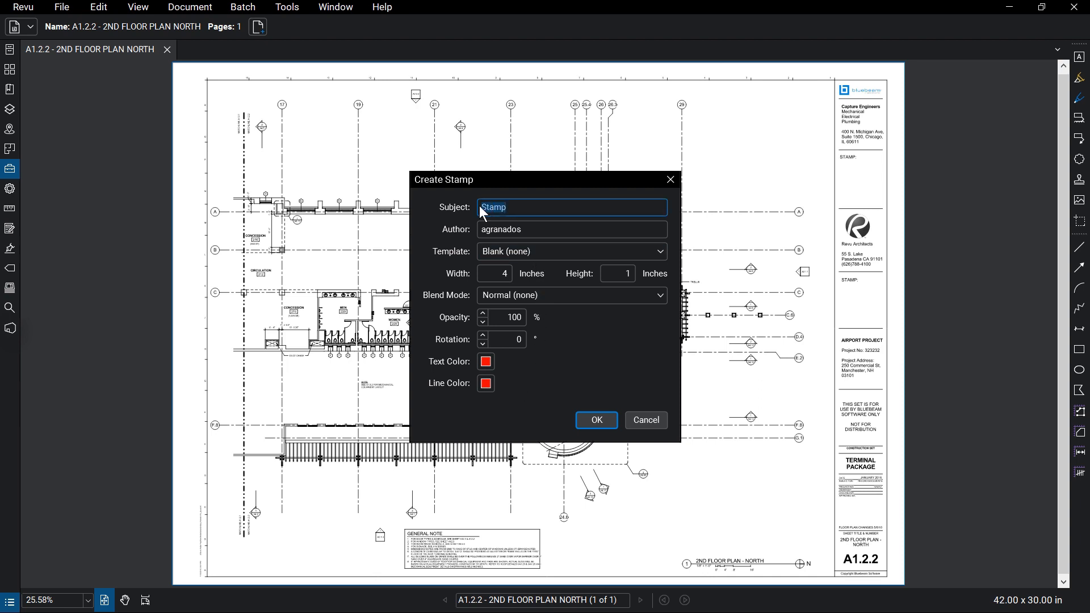
{"action": "type", "text": "Engineer Approved"}
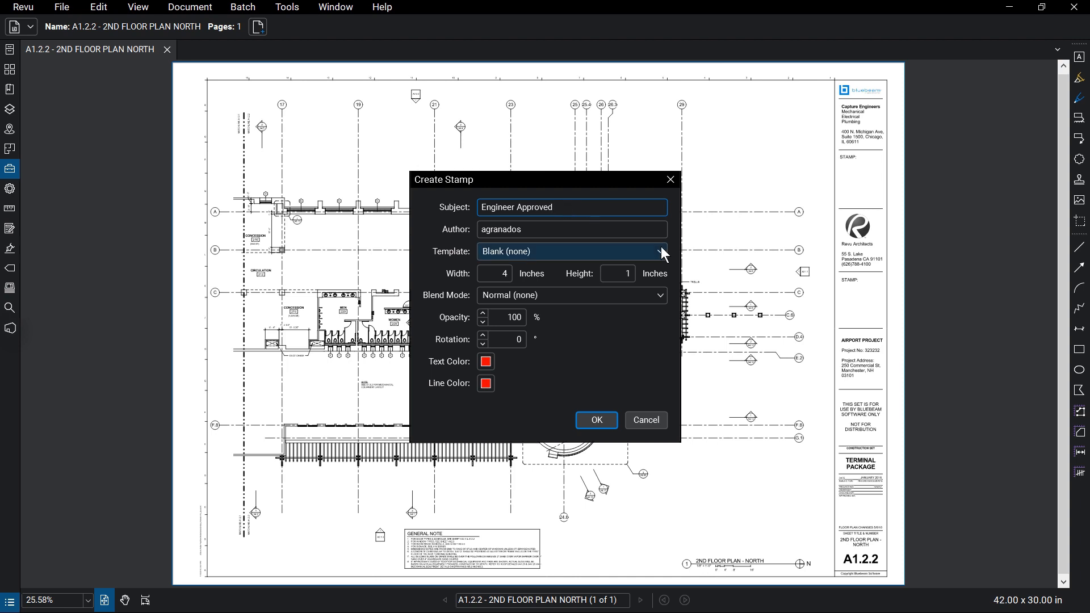
{"action": "left_click", "coordinate": [659, 251]}
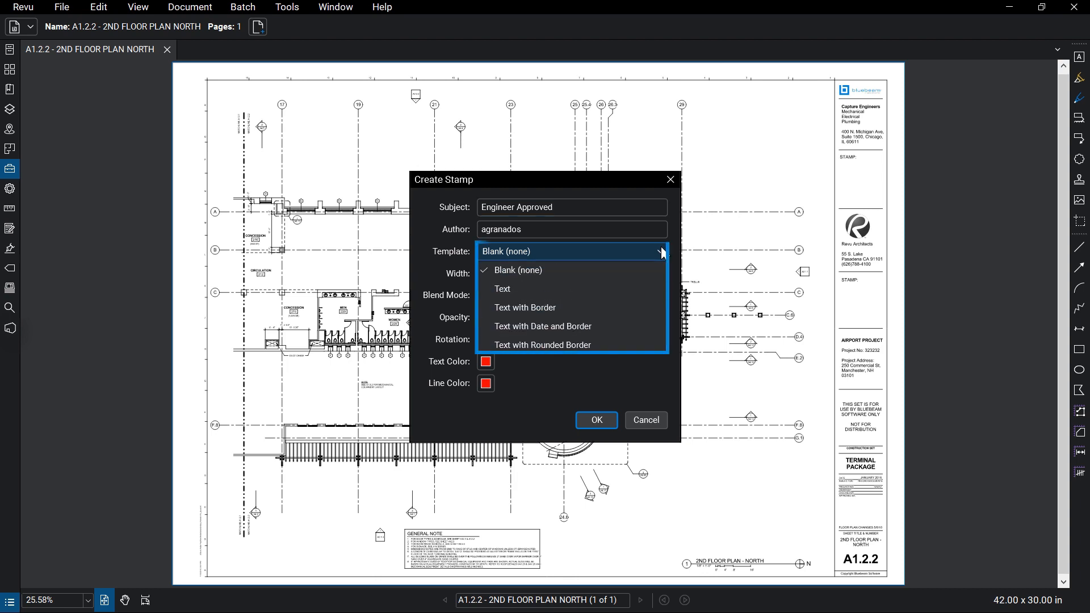
{"action": "left_click", "coordinate": [525, 308]}
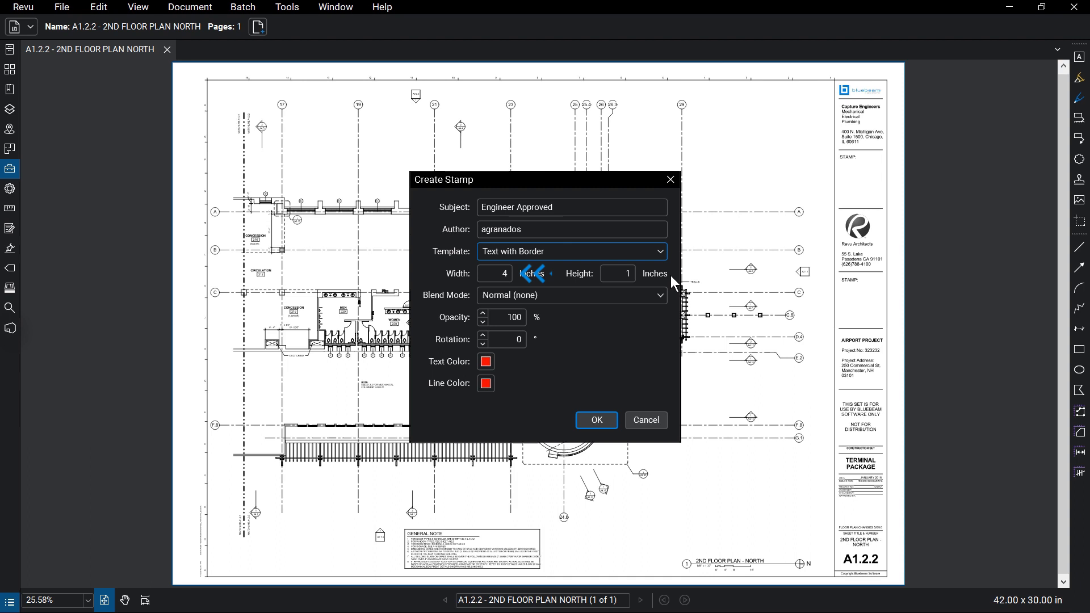
{"action": "mouse_move", "coordinate": [652, 273]}
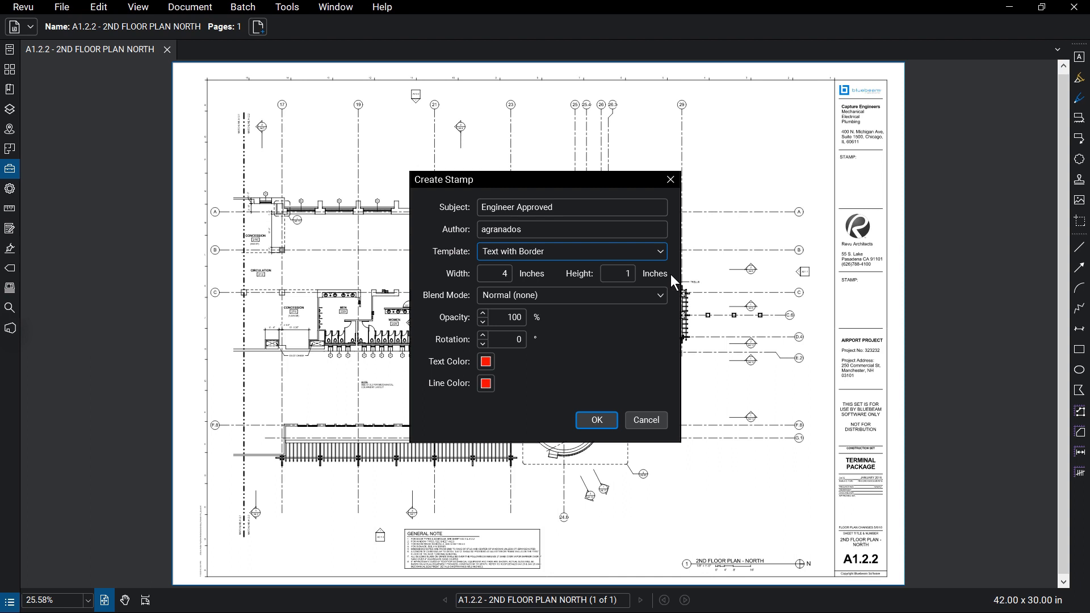
{"action": "mouse_move", "coordinate": [613, 409]}
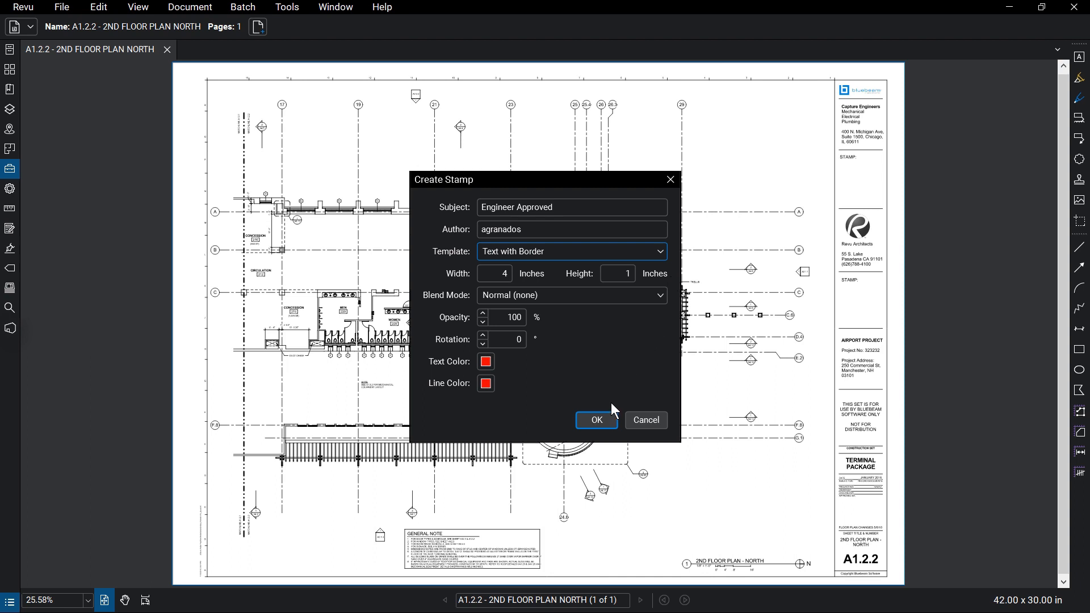
{"action": "left_click", "coordinate": [595, 420]}
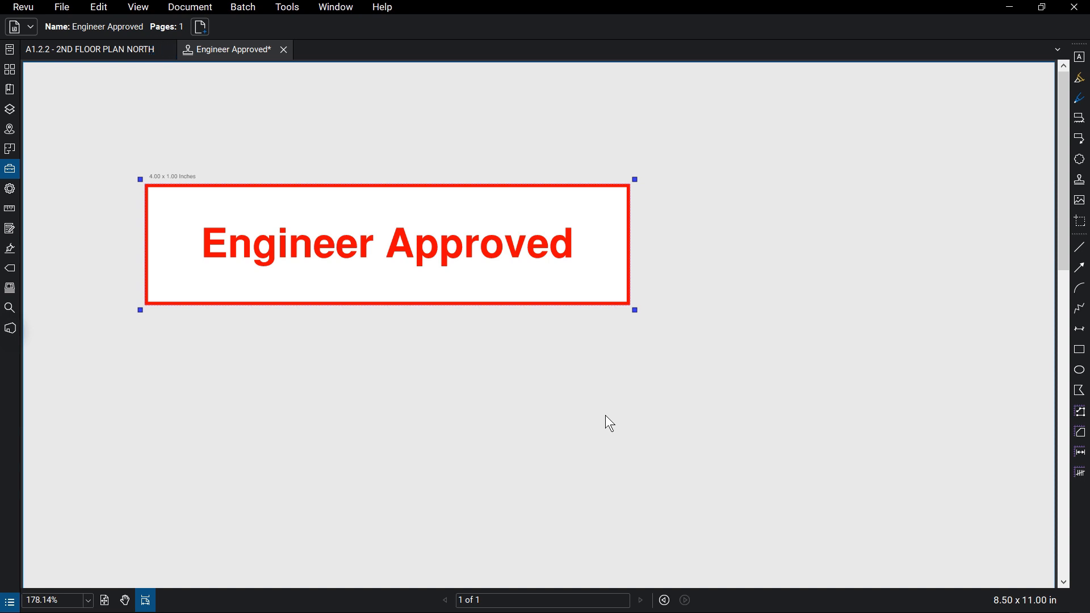
{"action": "mouse_move", "coordinate": [636, 332]}
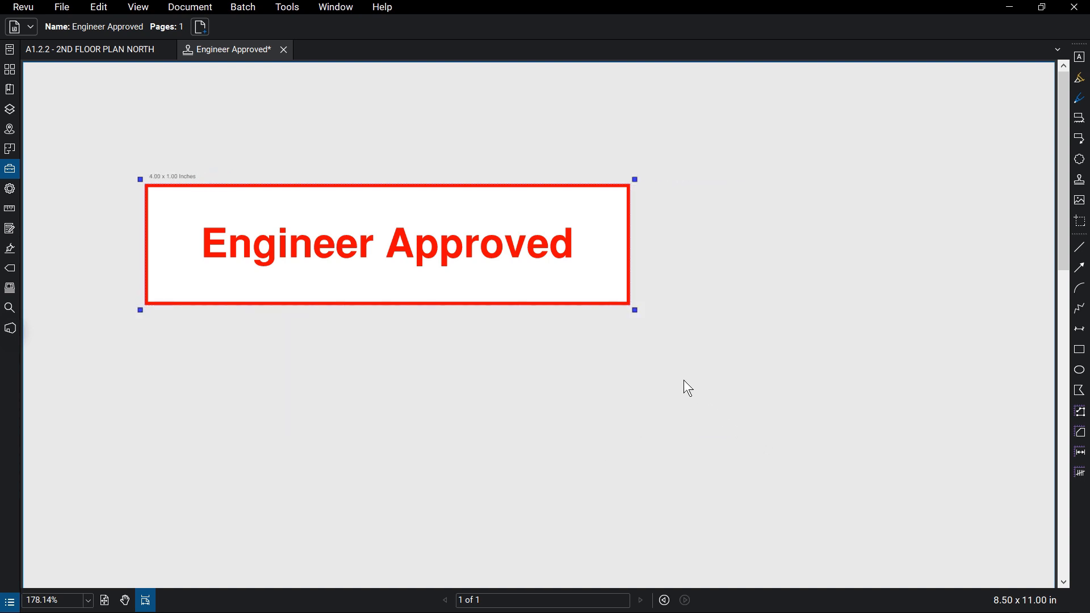
Step: Select the ENGINEER APPROVED title text for restyling
{"action": "left_click", "coordinate": [387, 243]}
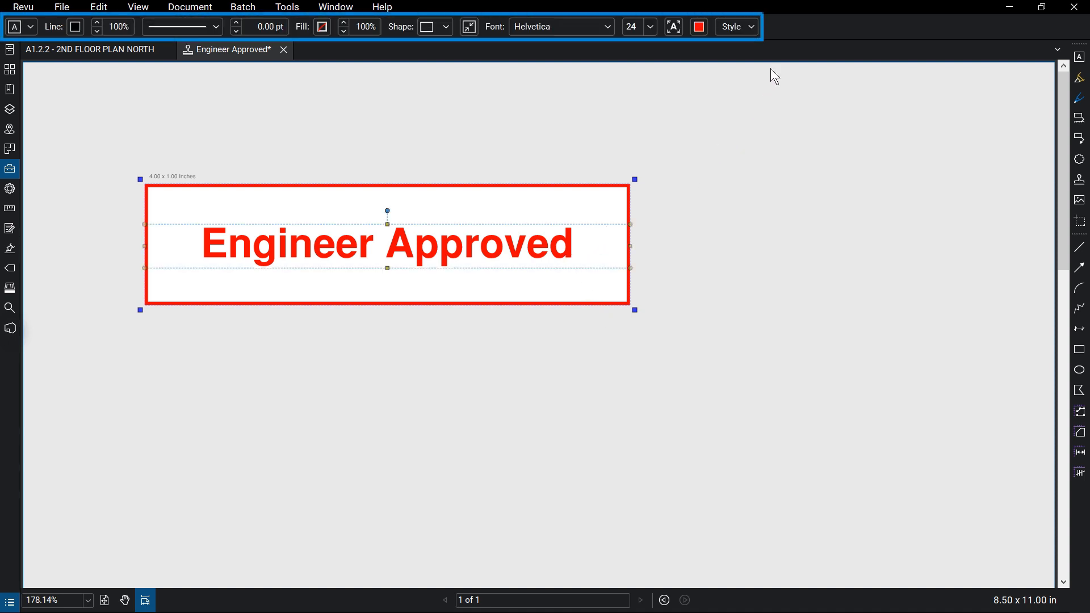
{"action": "mouse_move", "coordinate": [785, 39]}
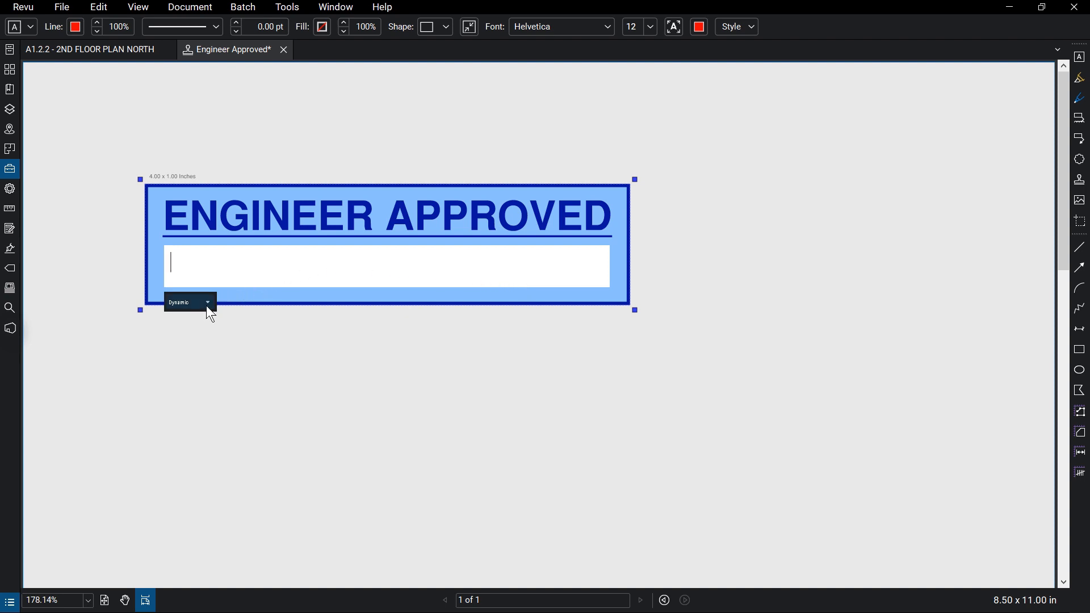
Step: Insert dynamic User and File Without Extension fields on the stamp's second line
{"action": "left_click", "coordinate": [207, 305]}
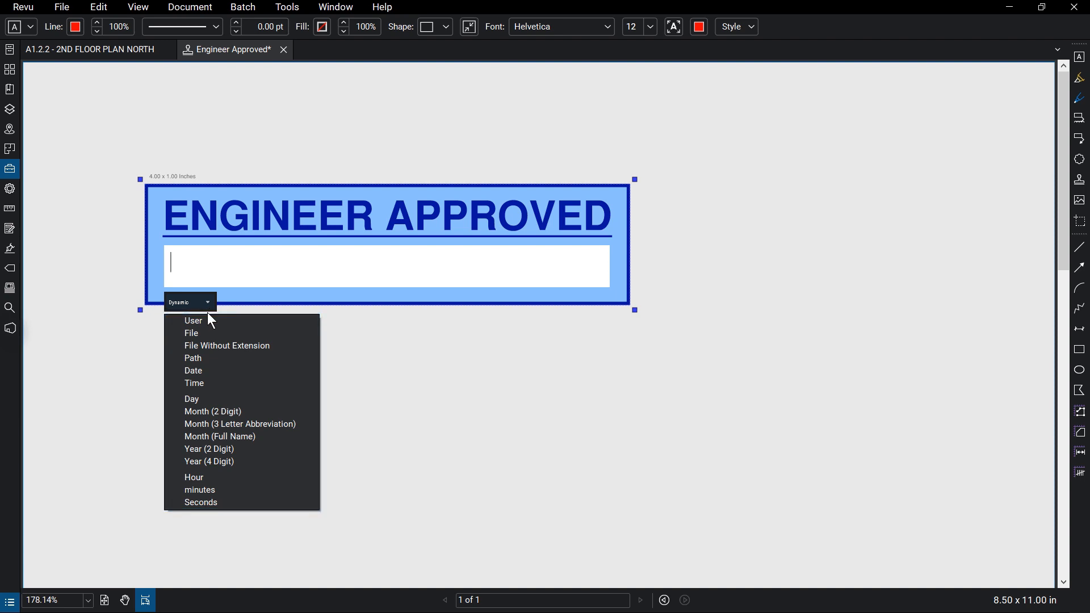
{"action": "left_click", "coordinate": [193, 320]}
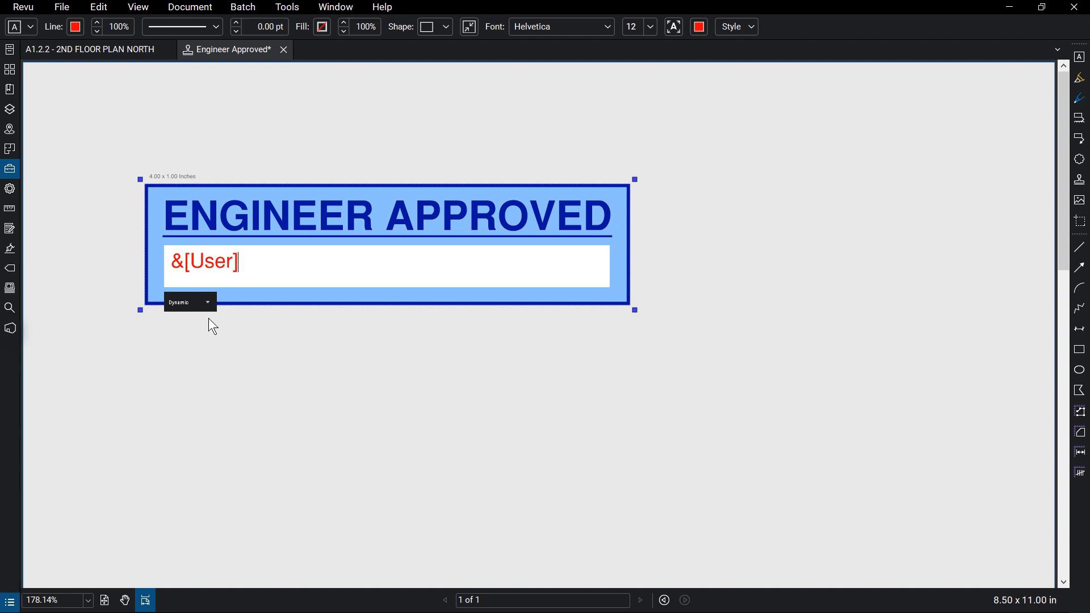
{"action": "left_click", "coordinate": [190, 302]}
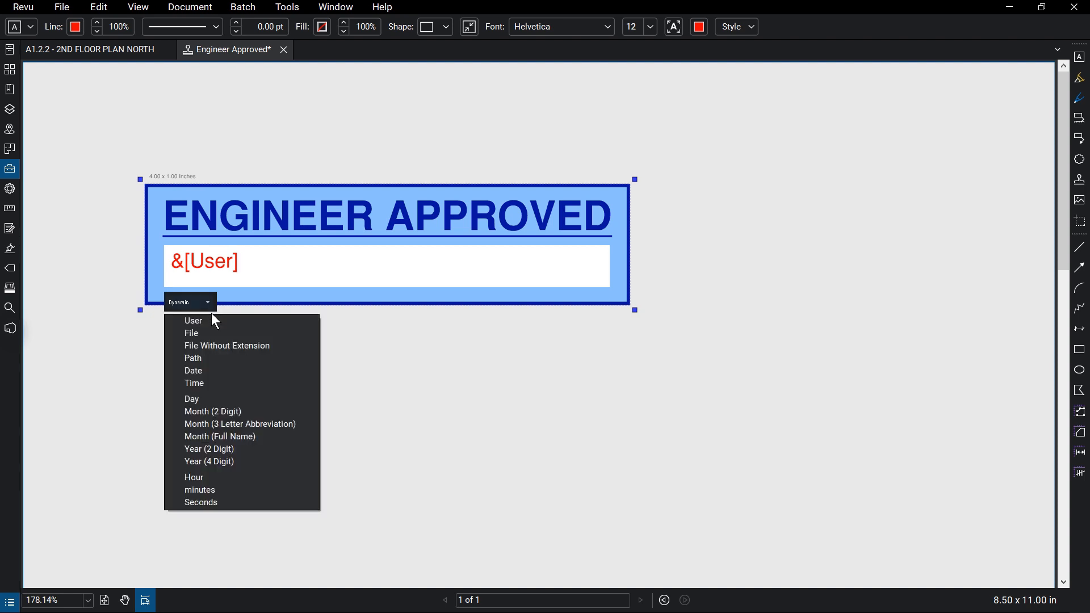
{"action": "left_click", "coordinate": [228, 346]}
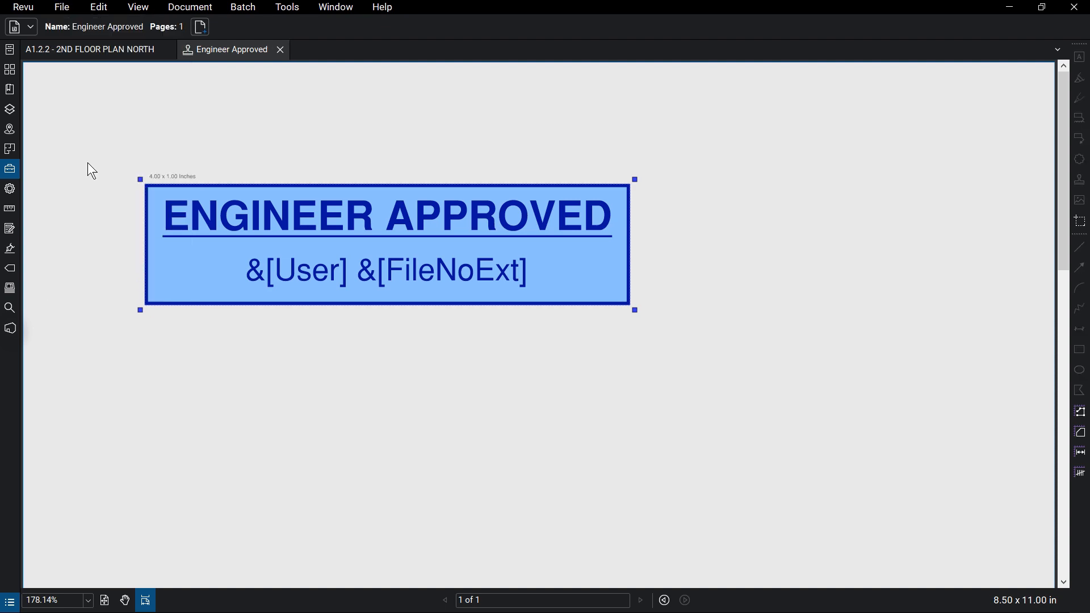
Step: Return to the A1.2.2 floor plan and choose the Engineer Approved.pdf stamp to place
{"action": "left_click", "coordinate": [89, 49]}
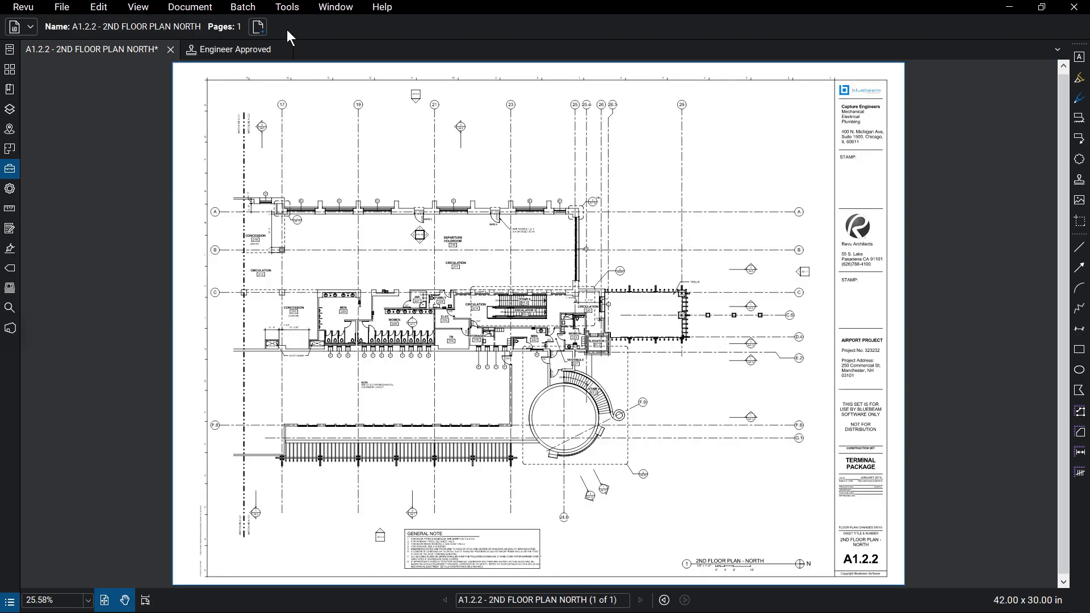
{"action": "left_click", "coordinate": [286, 7]}
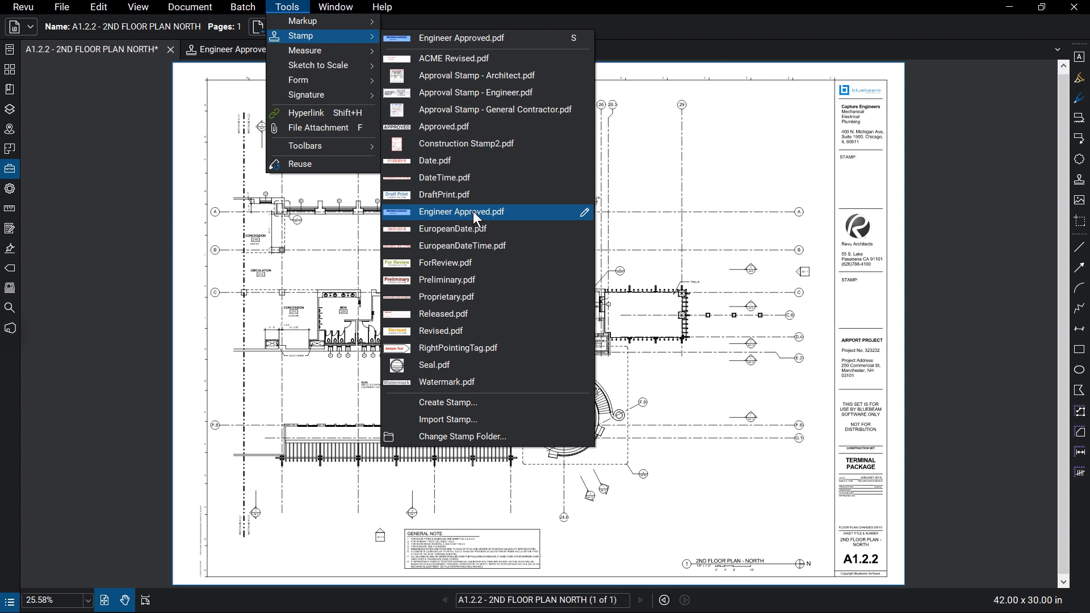
{"action": "left_click", "coordinate": [461, 212]}
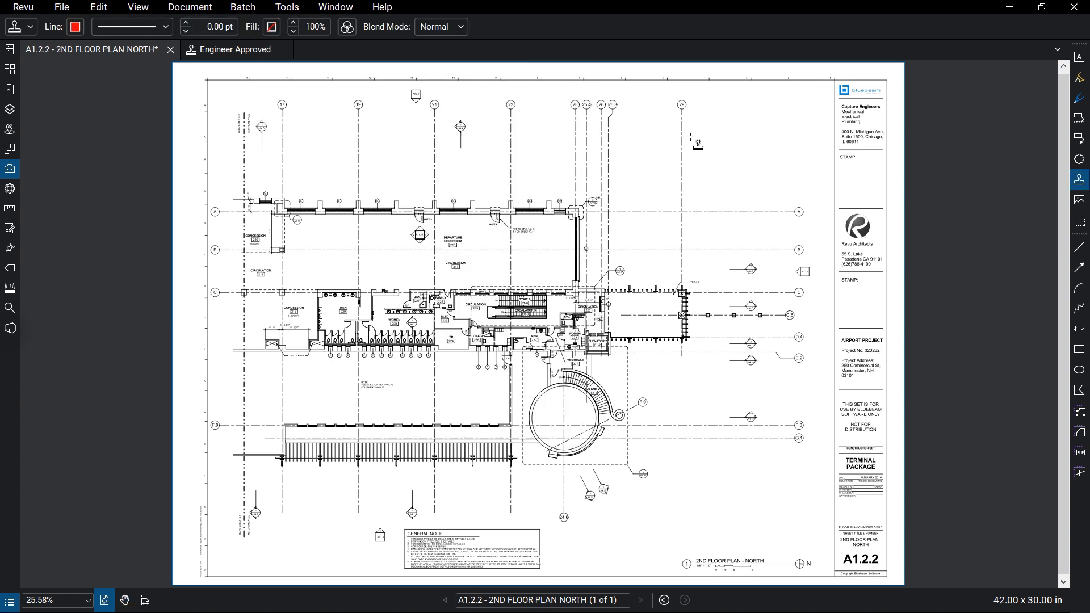